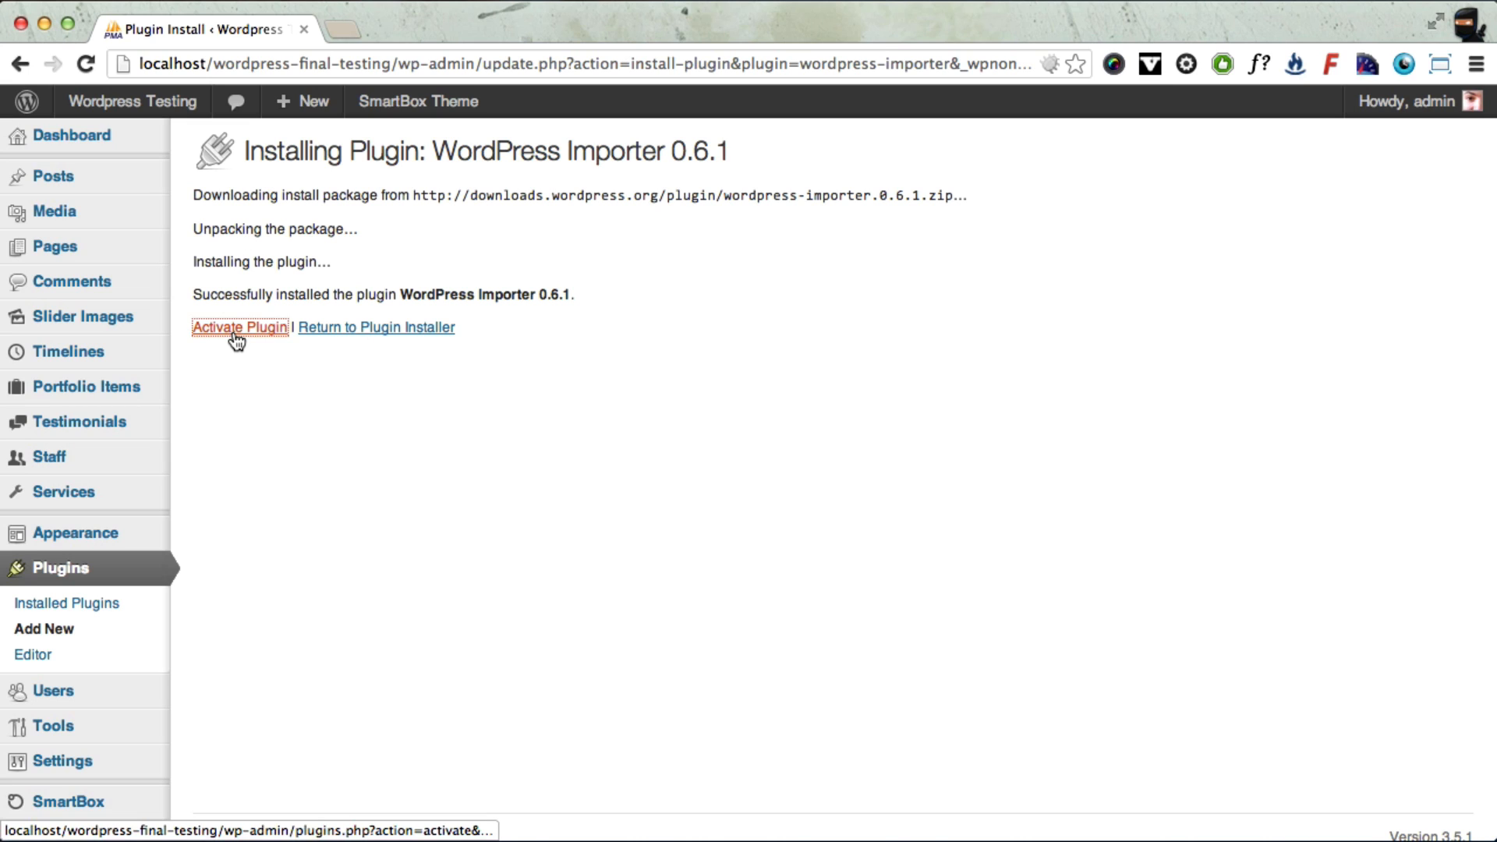
Activate the newly installed WordPress Importer 0.6.1 plugin
{"action": "left_click", "coordinate": [240, 326]}
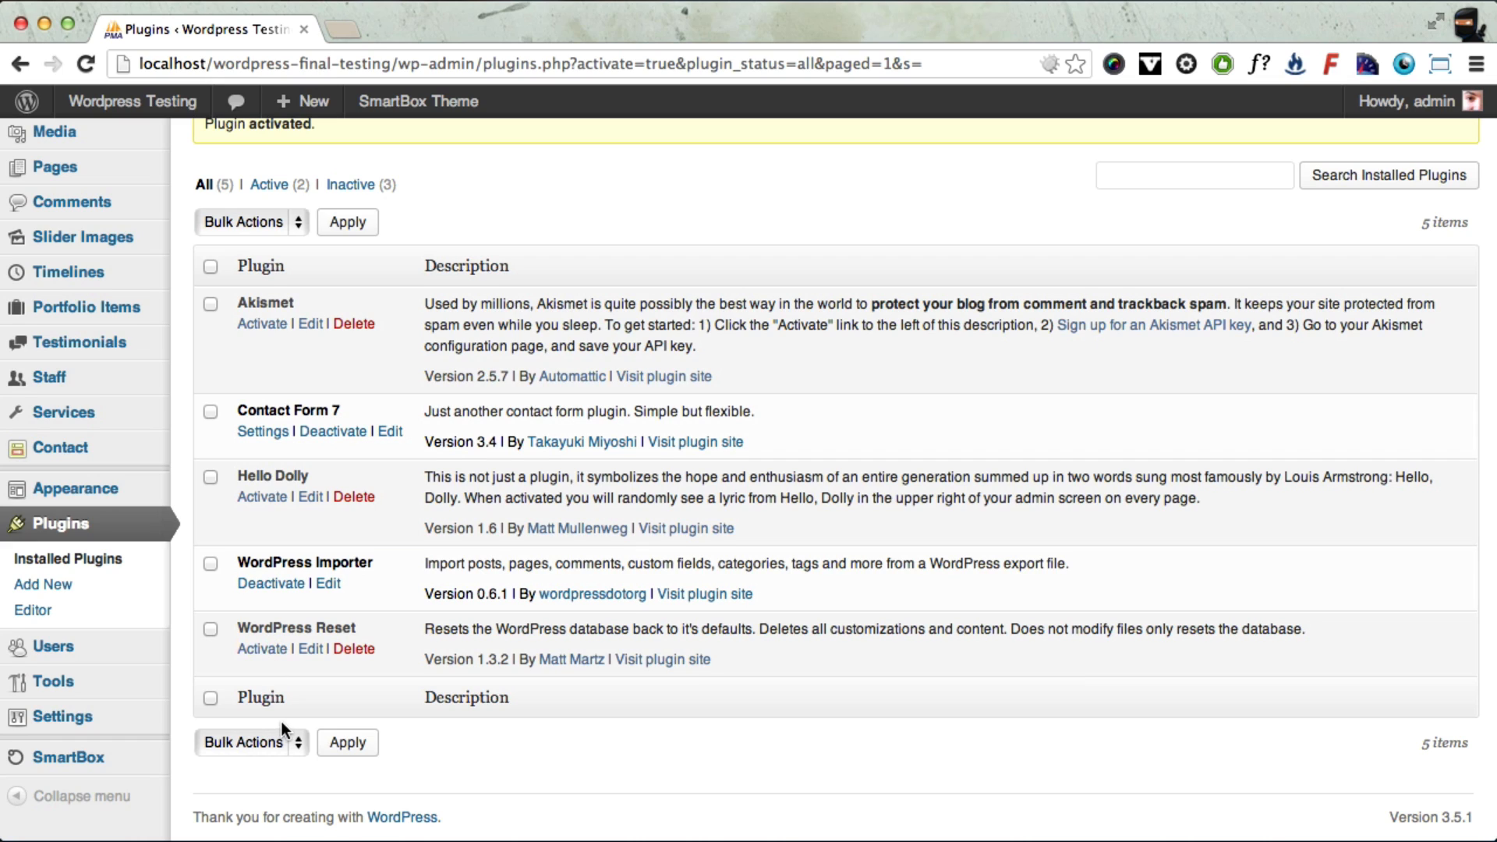